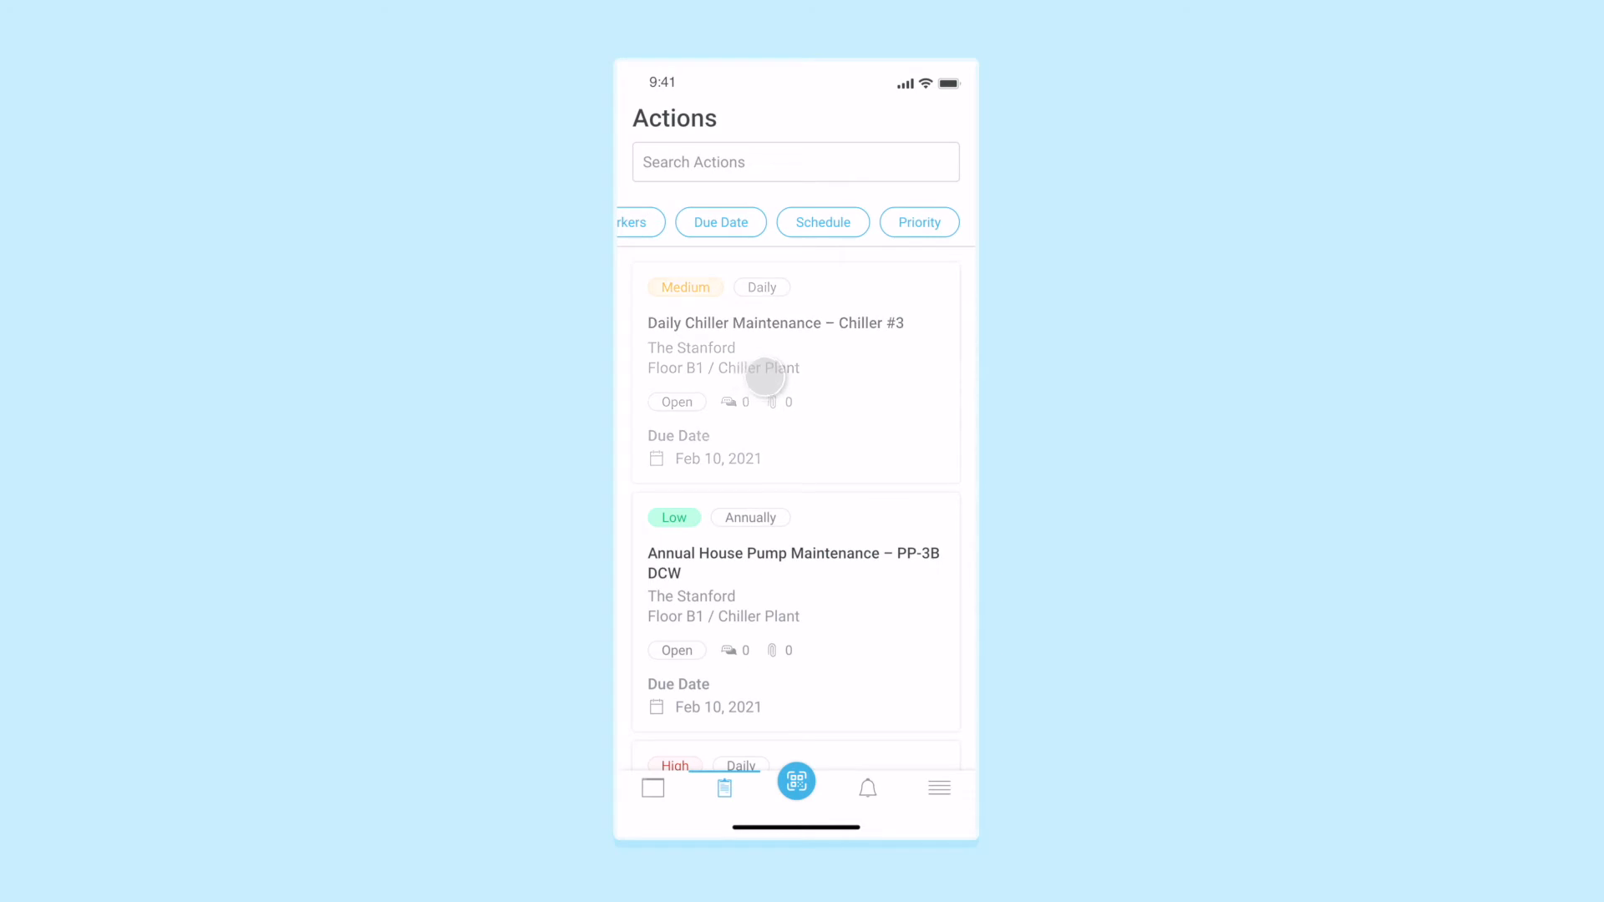
Step: Review the Daily Chiller Maintenance – Chiller #3 action's tasks down to its Assigned To and date fields
{"action": "left_click", "coordinate": [774, 324]}
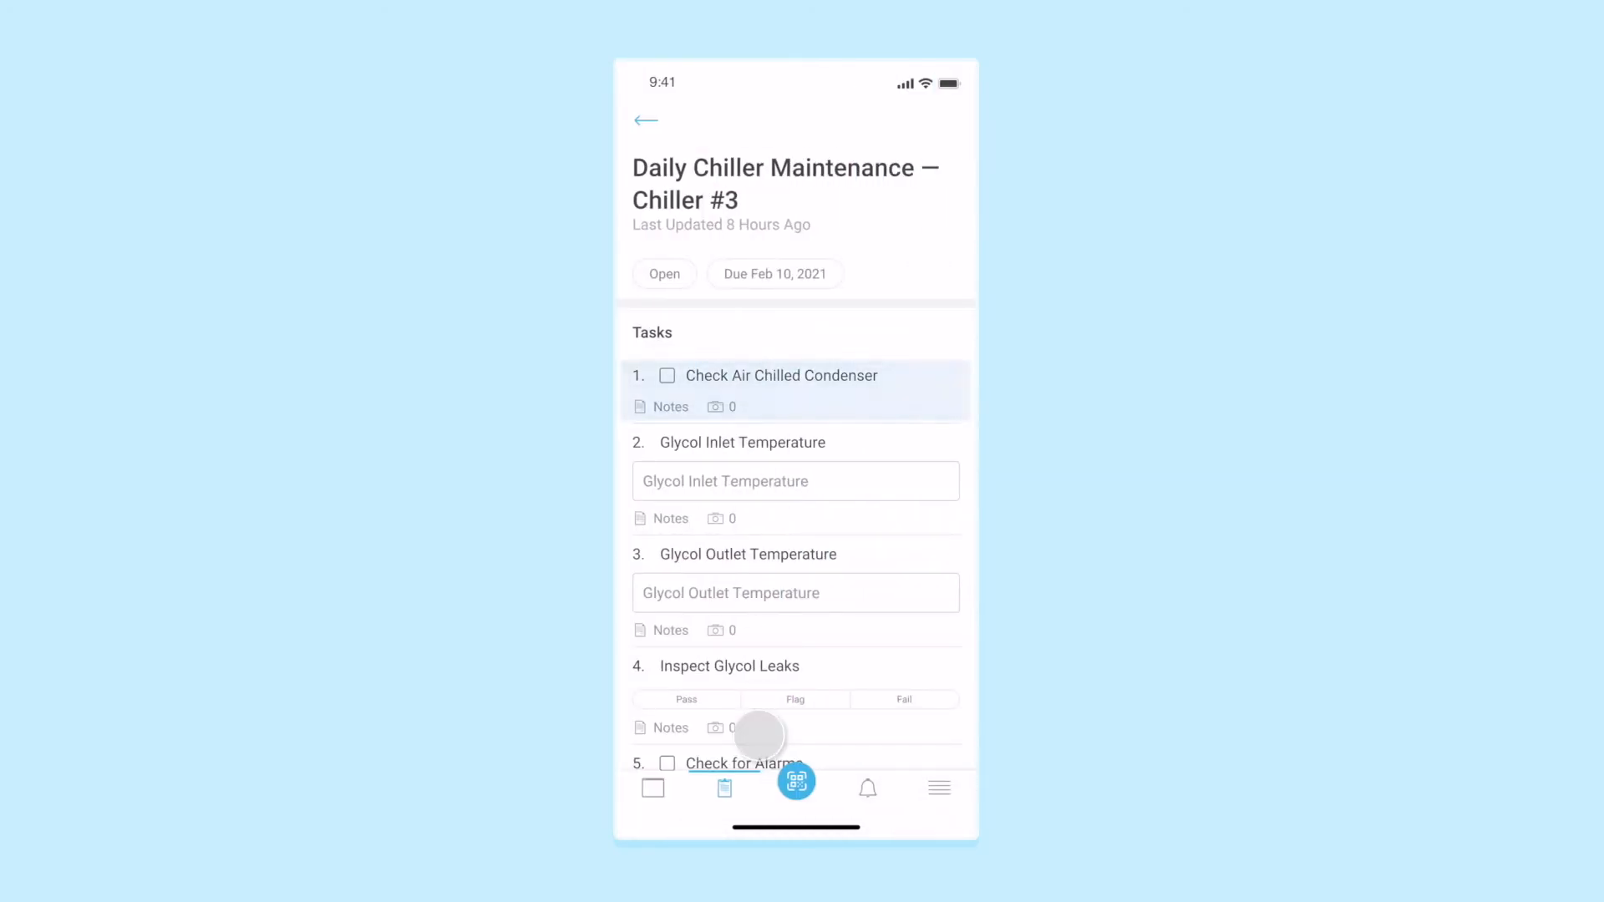
{"action": "scroll", "scroll_direction": "down", "scroll_amount": 3}
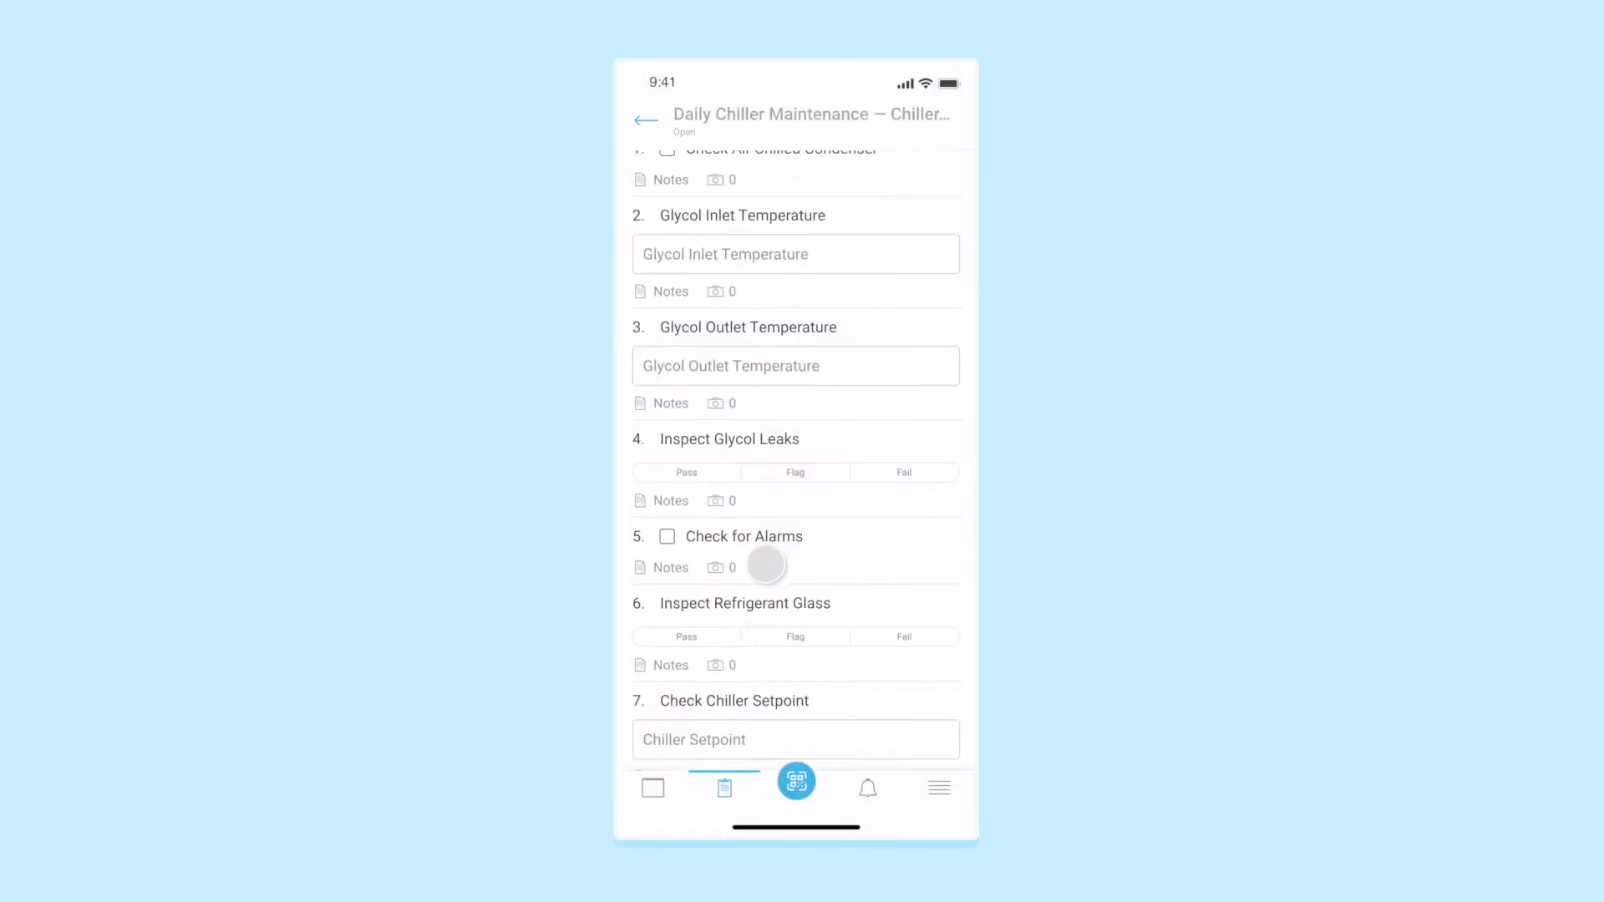
{"action": "scroll", "scroll_direction": "down", "scroll_amount": 3}
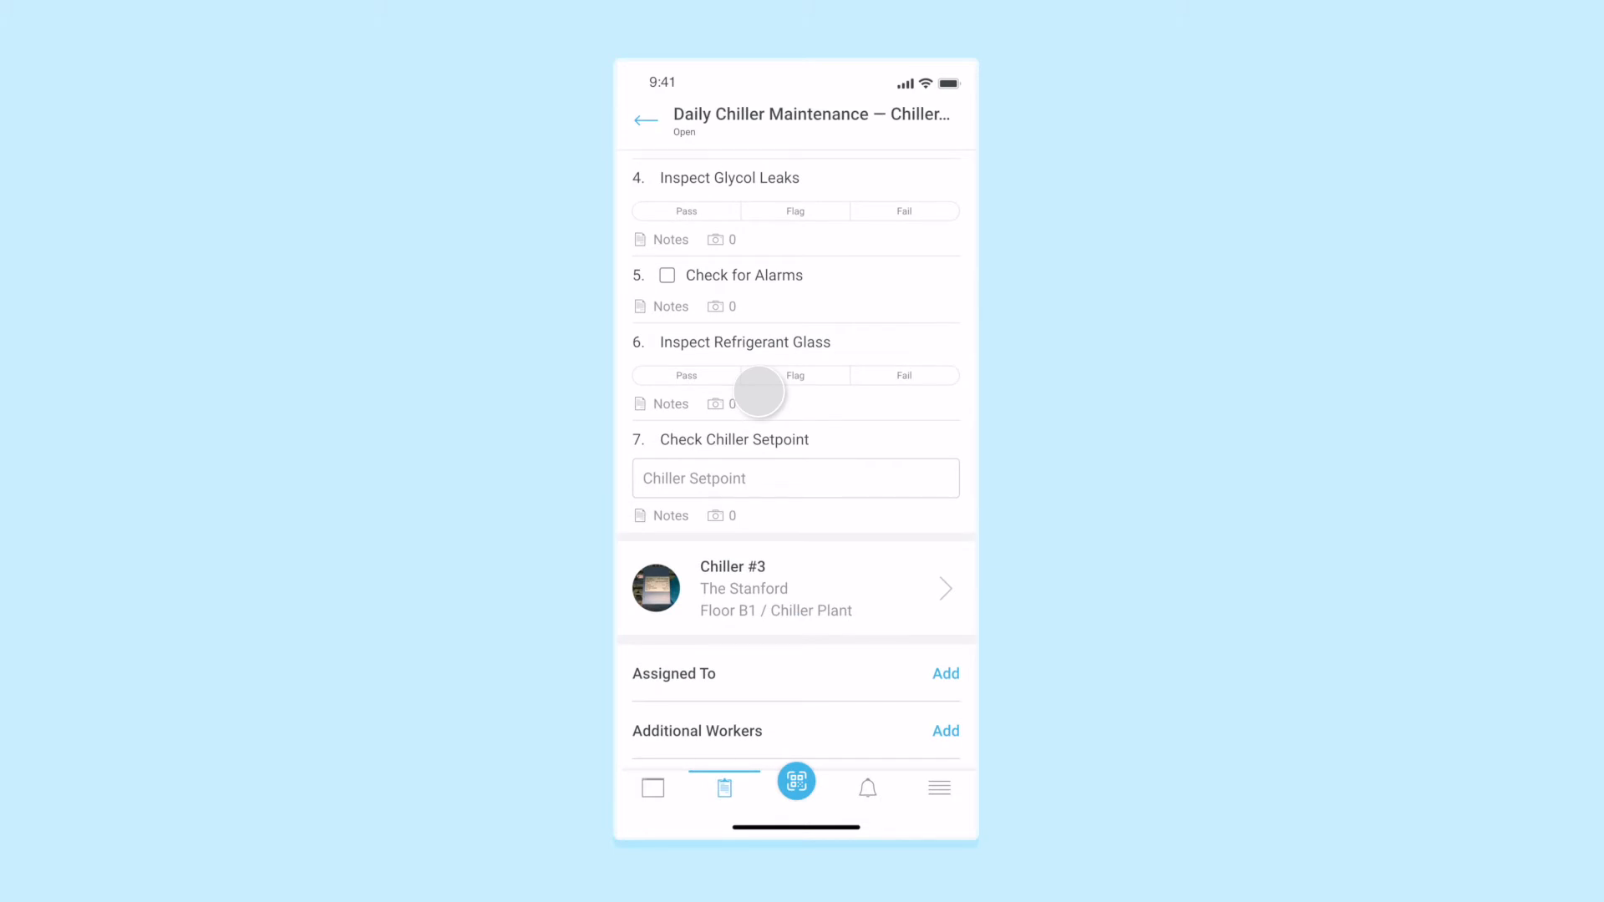
{"action": "mouse_move", "coordinate": [759, 724]}
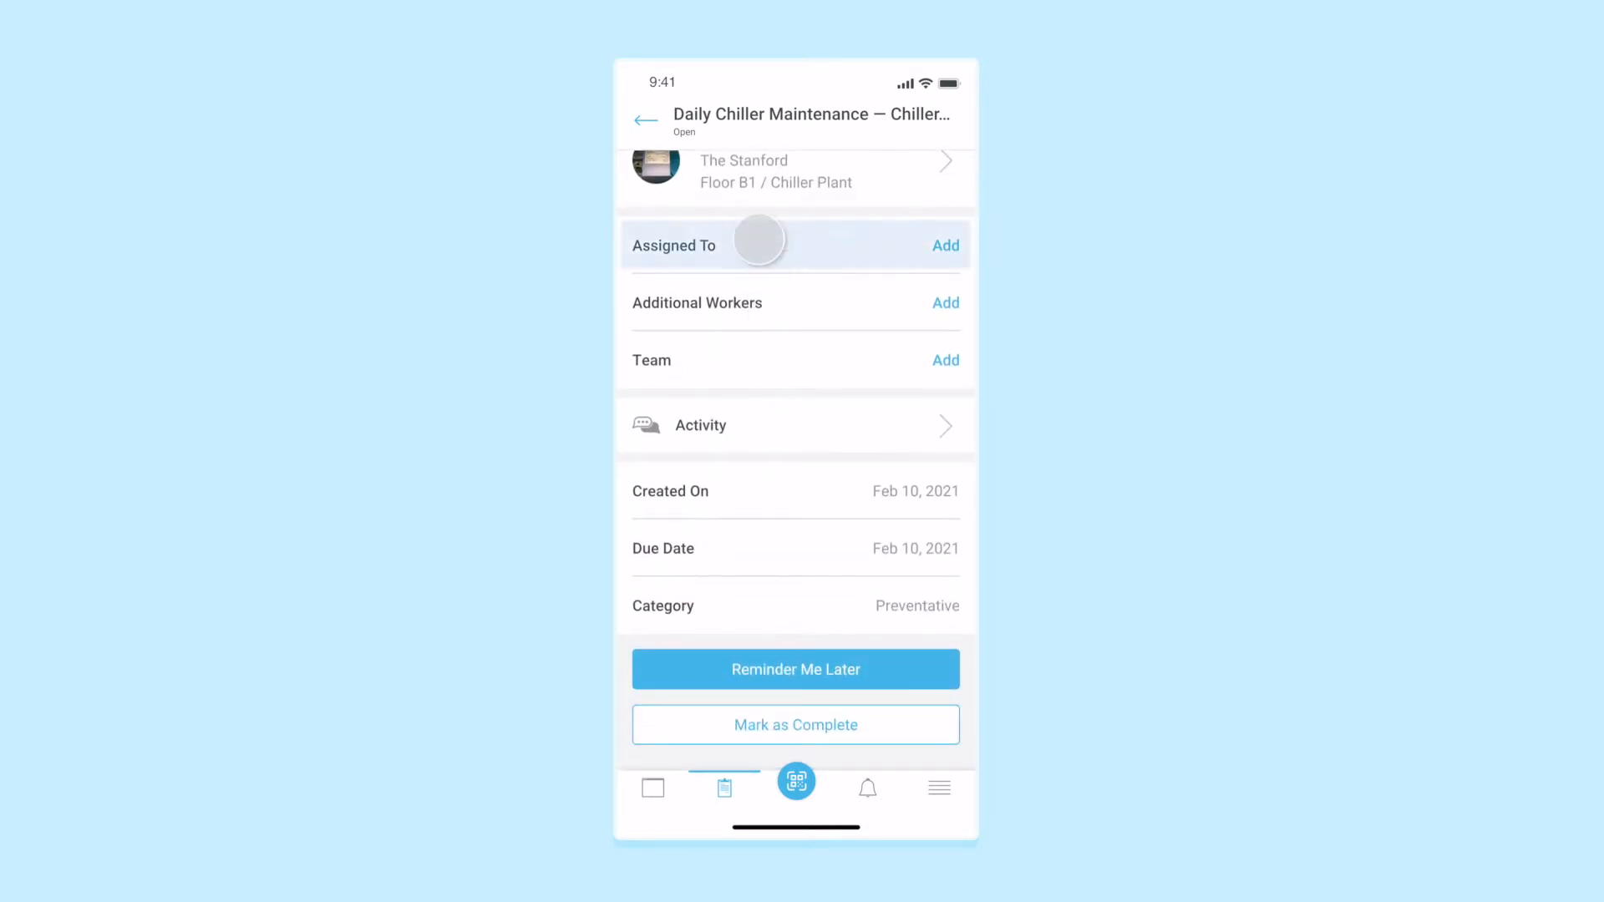
{"action": "left_click", "coordinate": [945, 244]}
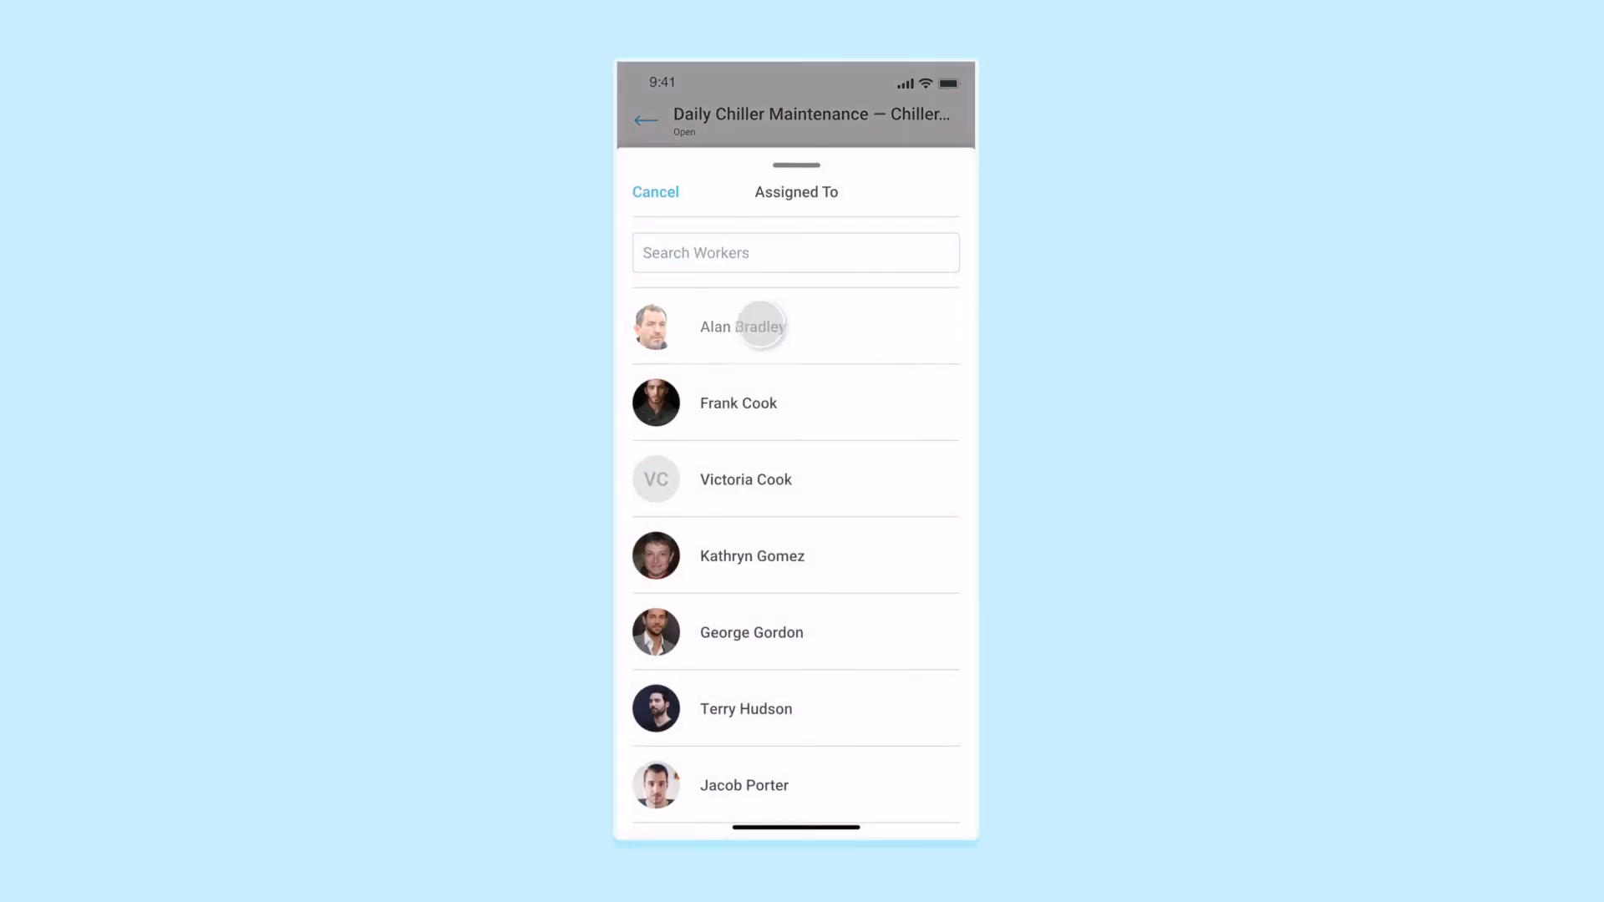
{"action": "left_click", "coordinate": [752, 326]}
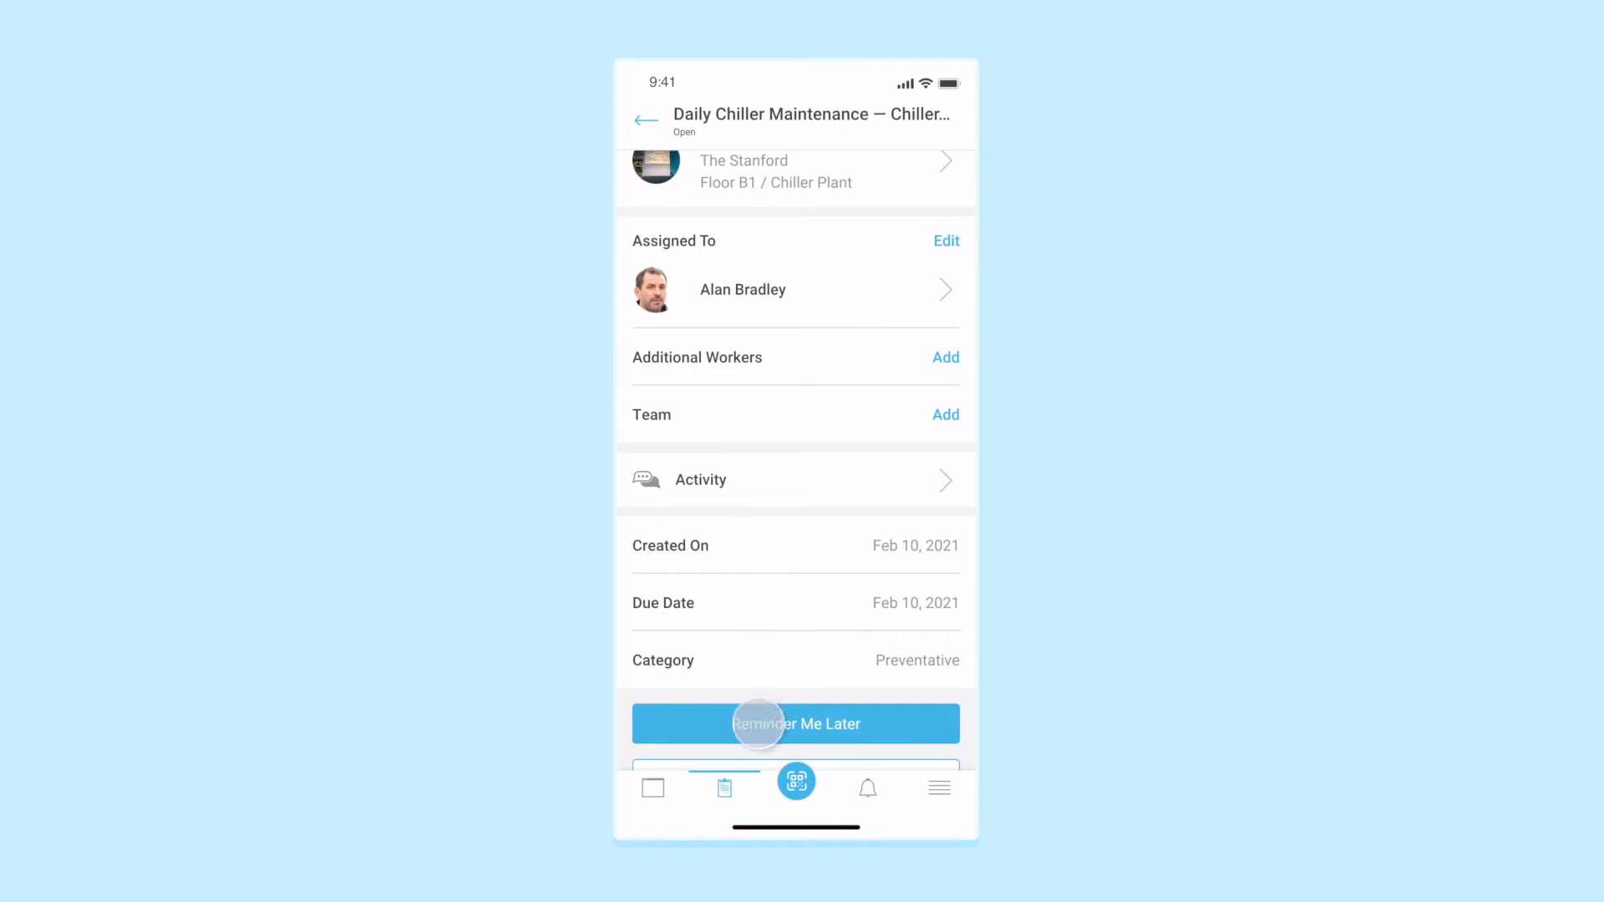
{"action": "left_click", "coordinate": [795, 723]}
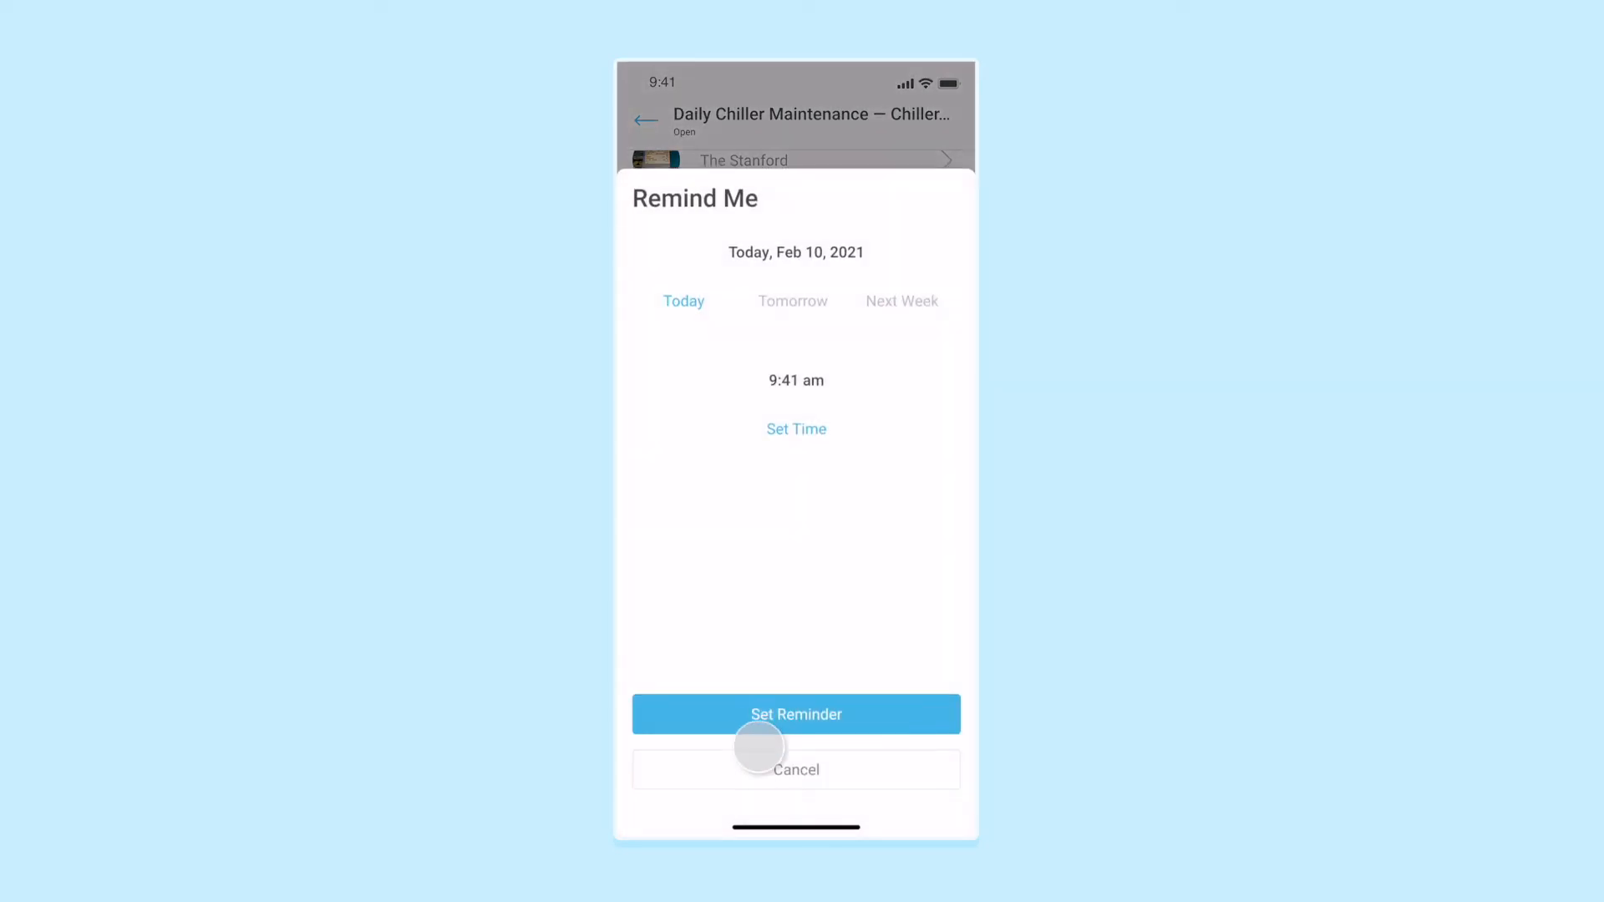
{"action": "left_click", "coordinate": [795, 715]}
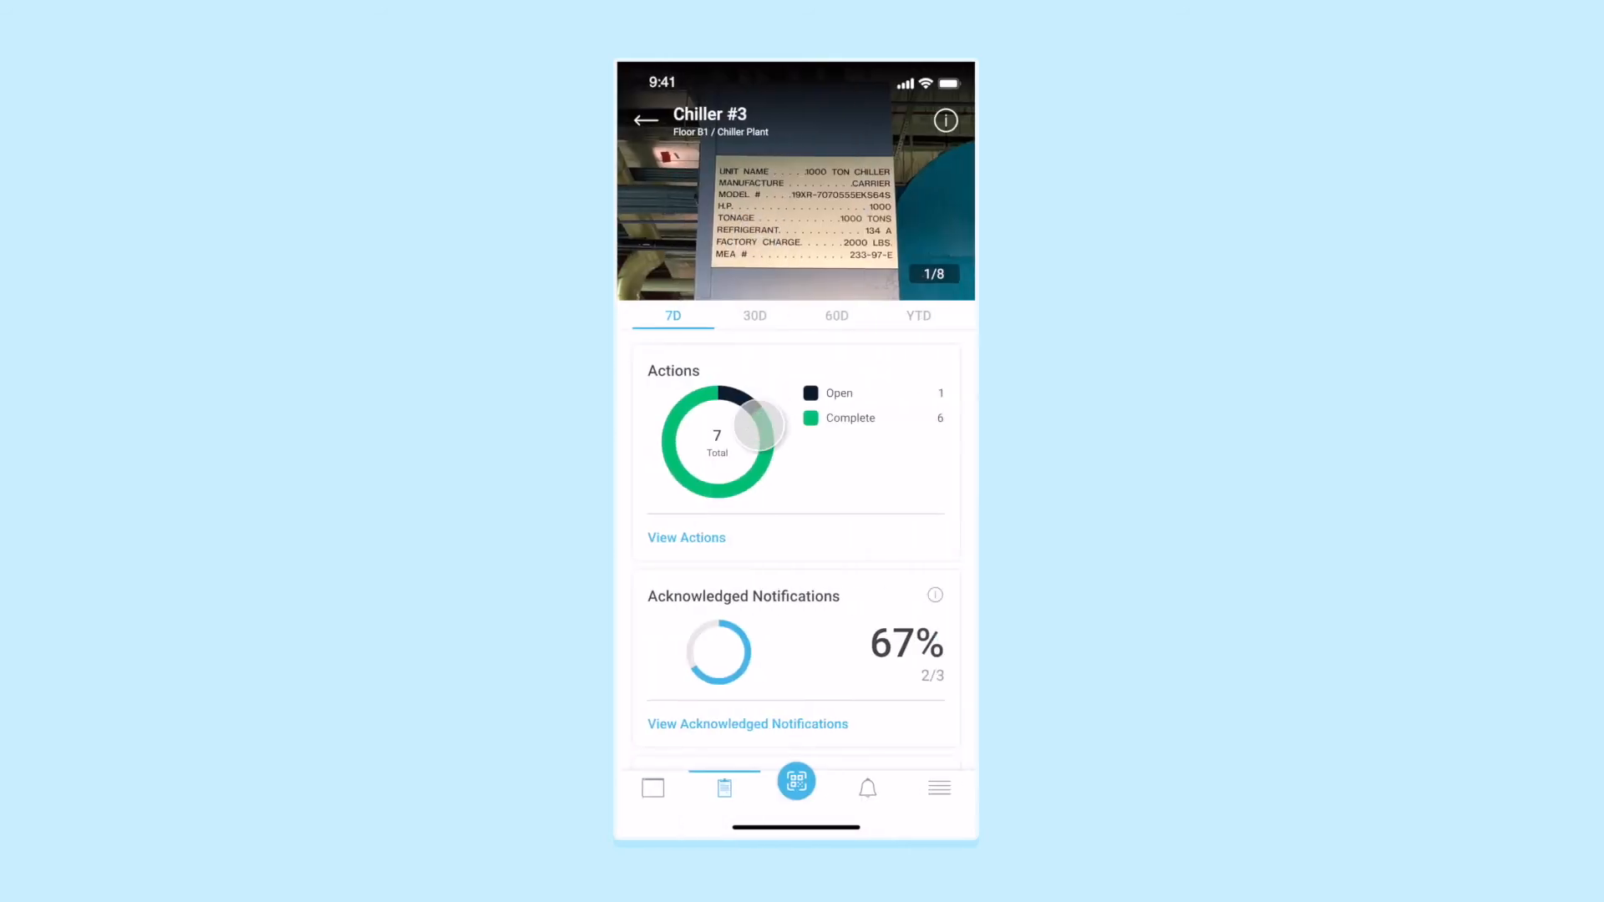
Step: From the Chiller #3 actions list, start a new action from the template Library
{"action": "left_click", "coordinate": [685, 538]}
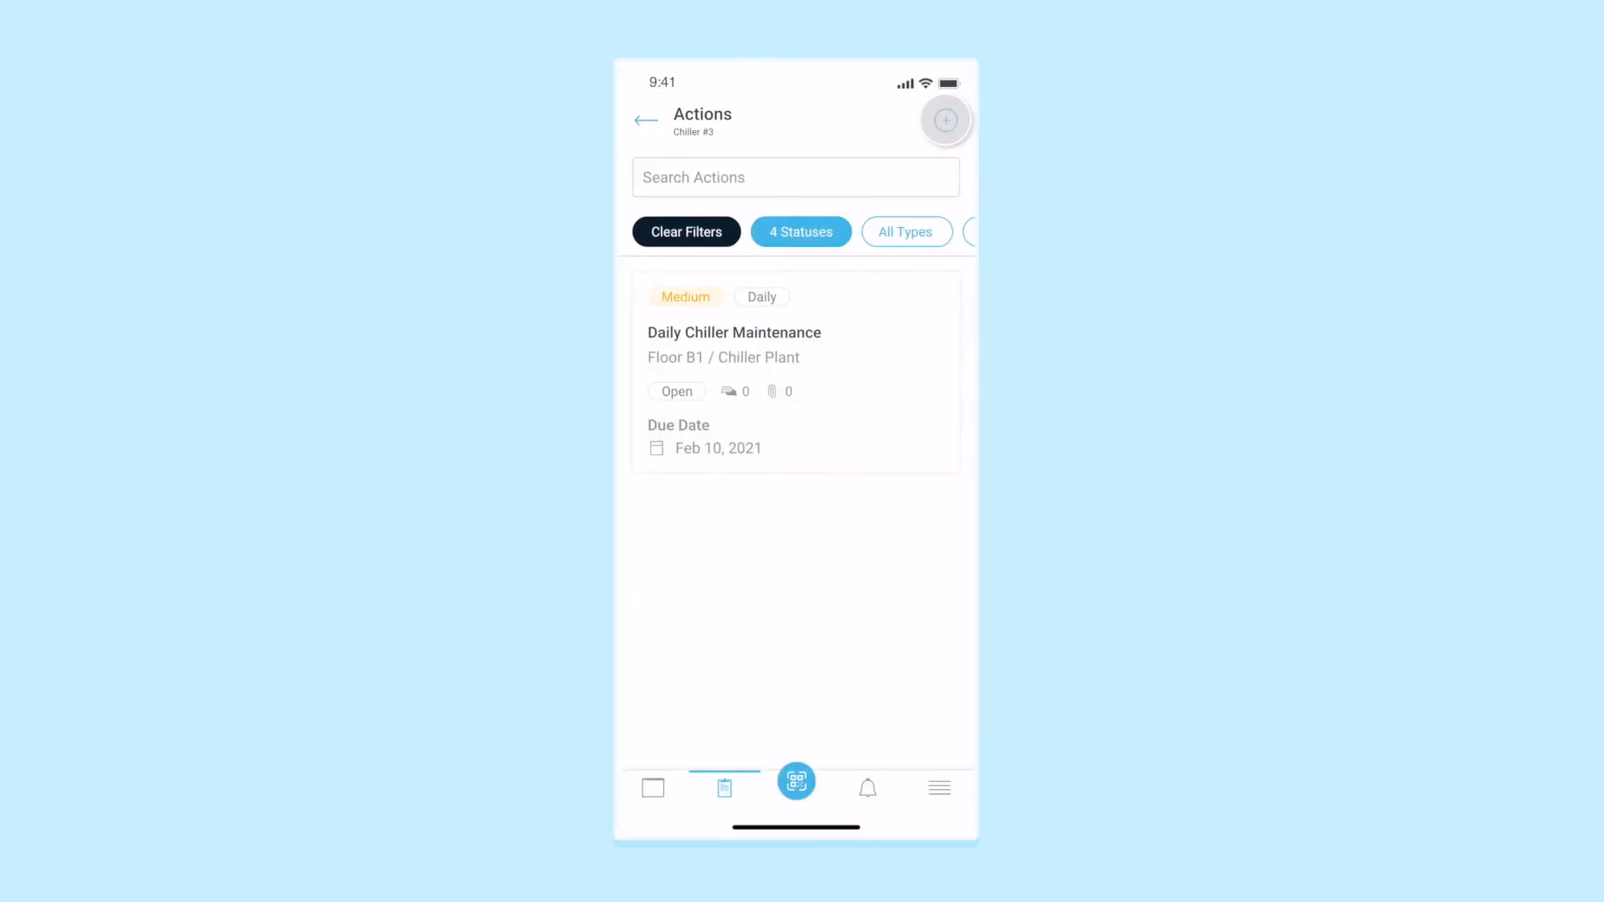
{"action": "left_click", "coordinate": [944, 120]}
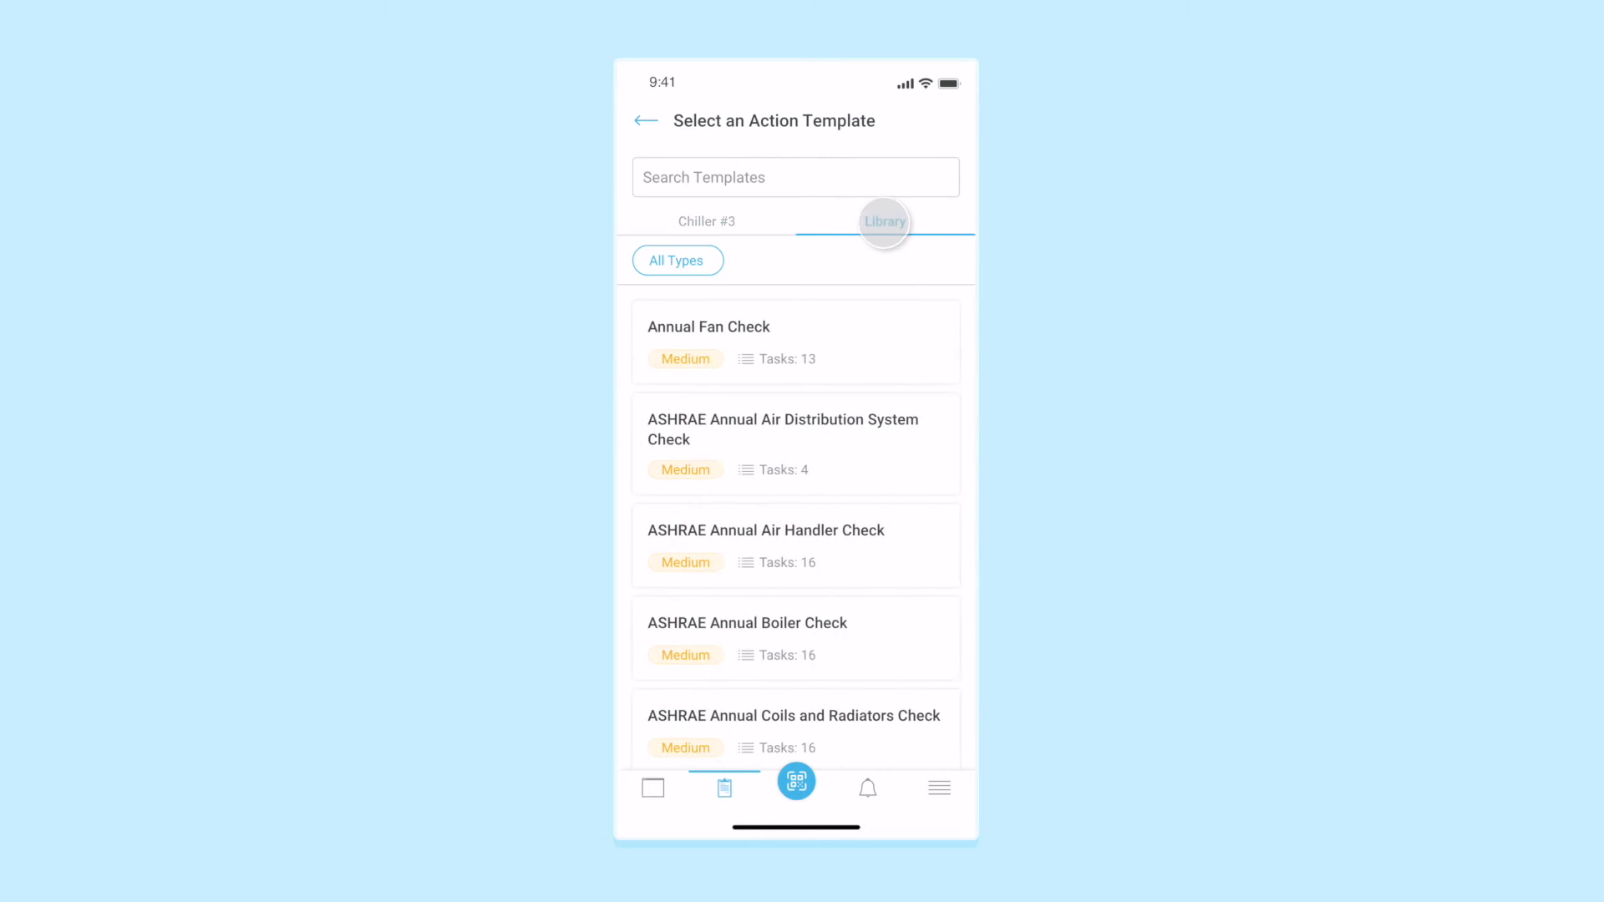